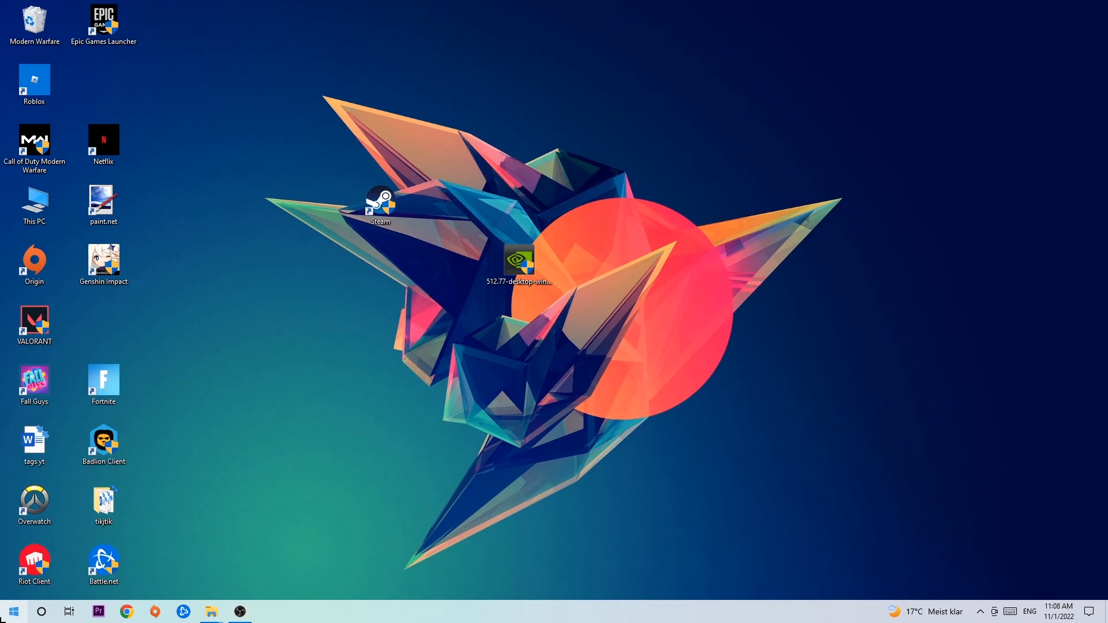
Open the Windows 10 Start menu from the taskbar.
click(11, 611)
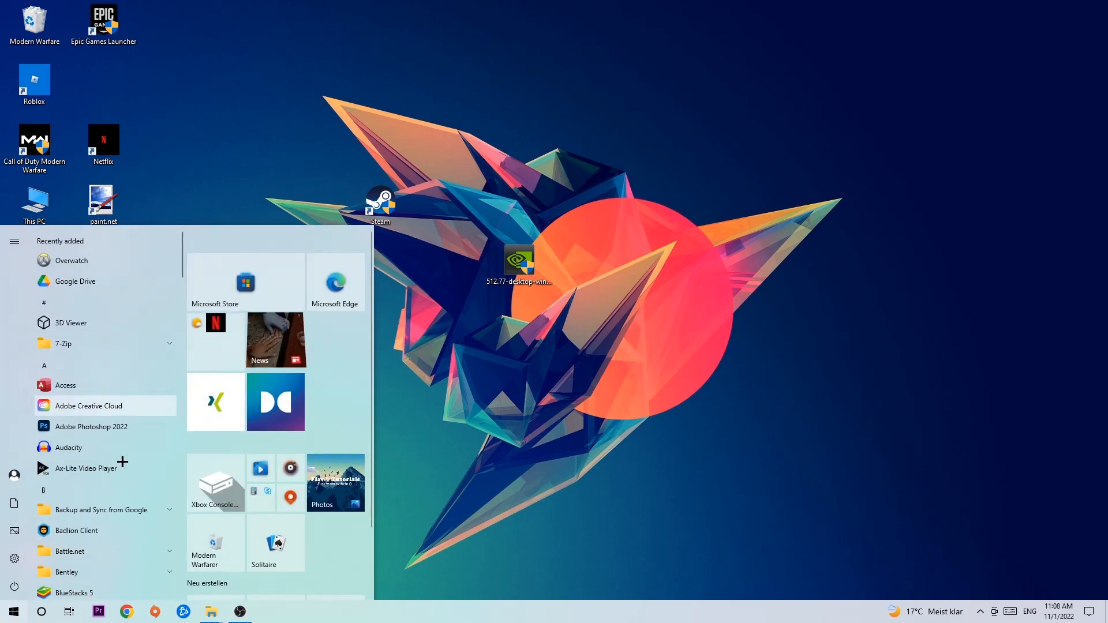
mouse_move(215, 402)
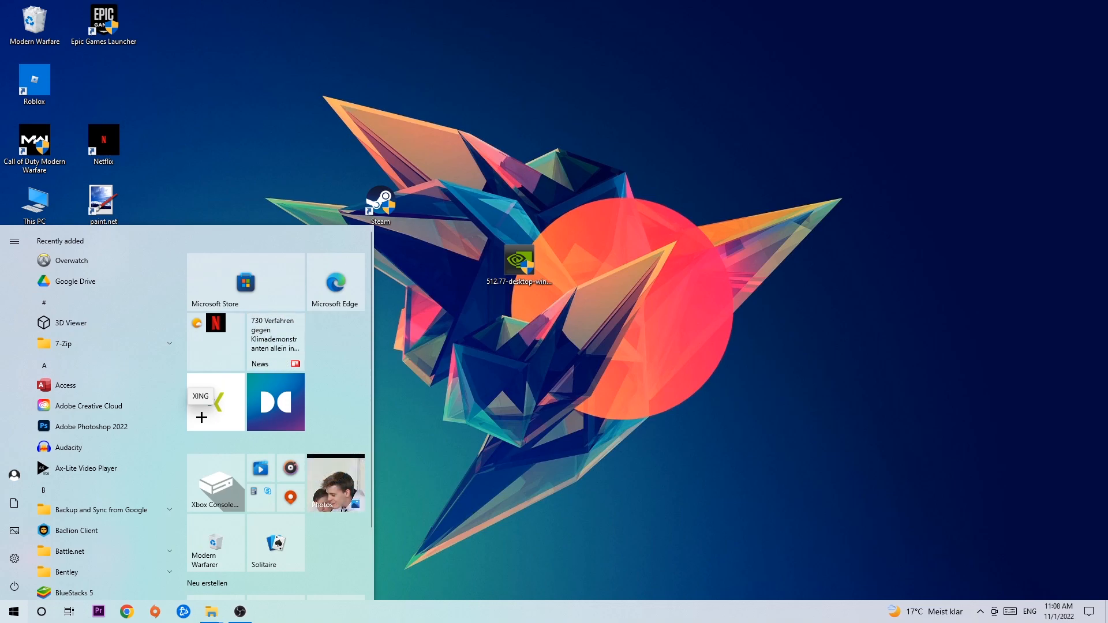
Search 'wind' to find Windows Defender Firewall in Control Panel.
text(wind)
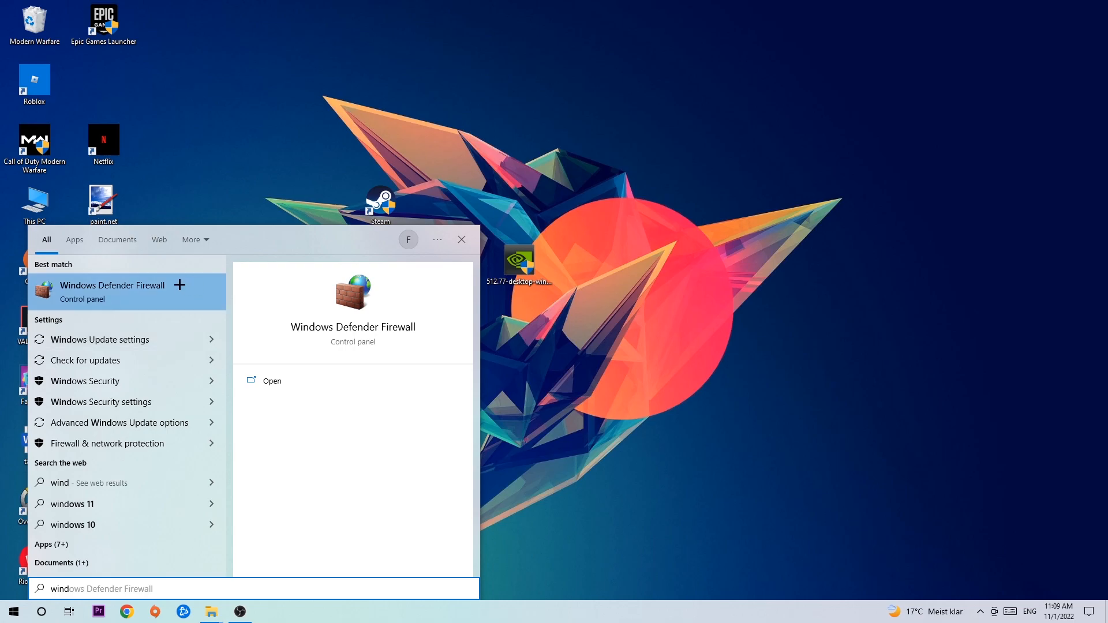
mouse_move(174, 306)
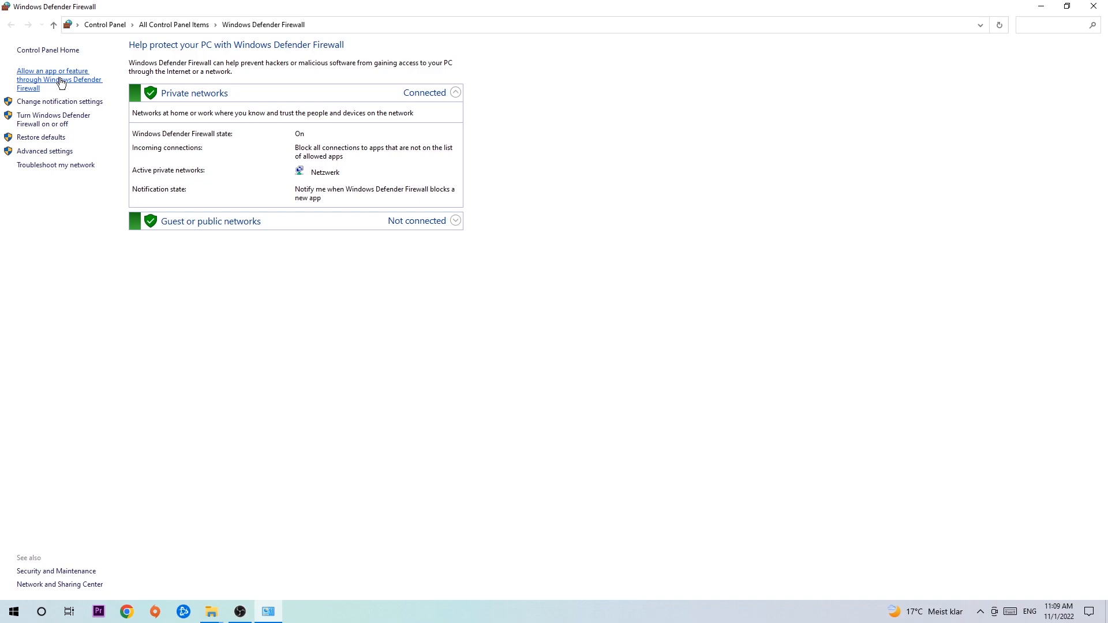
Unlock the allowed apps list via Change settings and start 'Allow another app'.
click(59, 79)
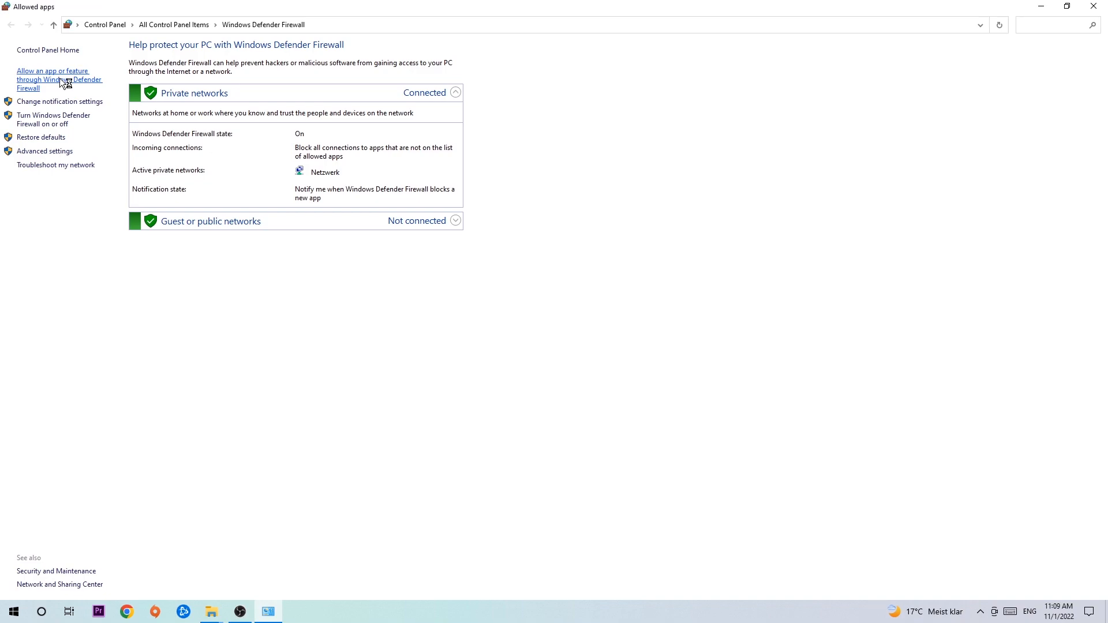
click(52, 79)
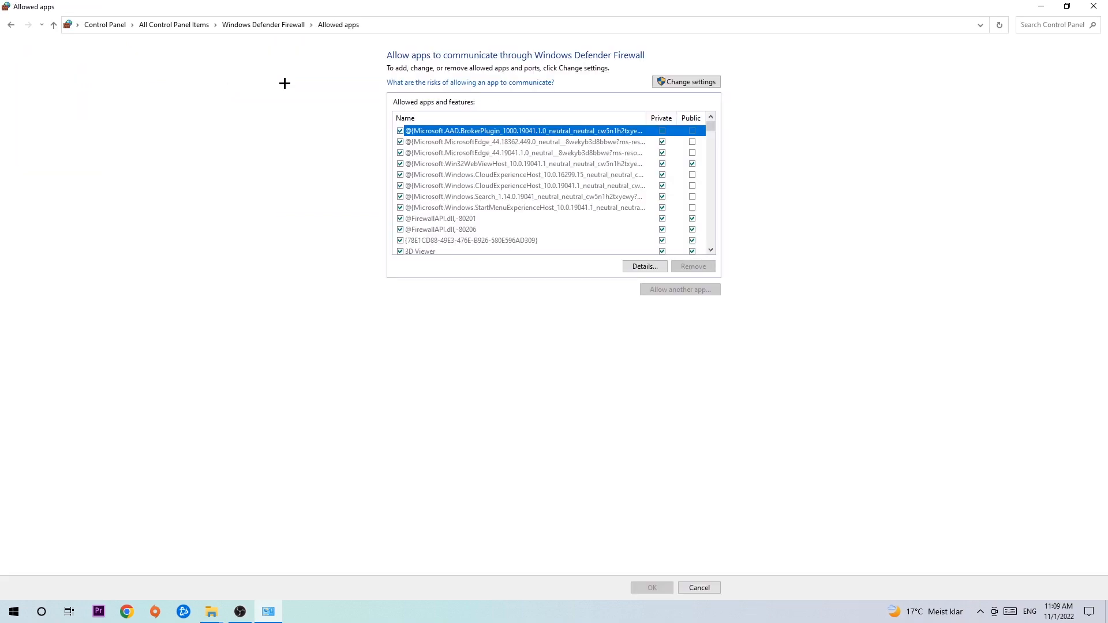
click(685, 81)
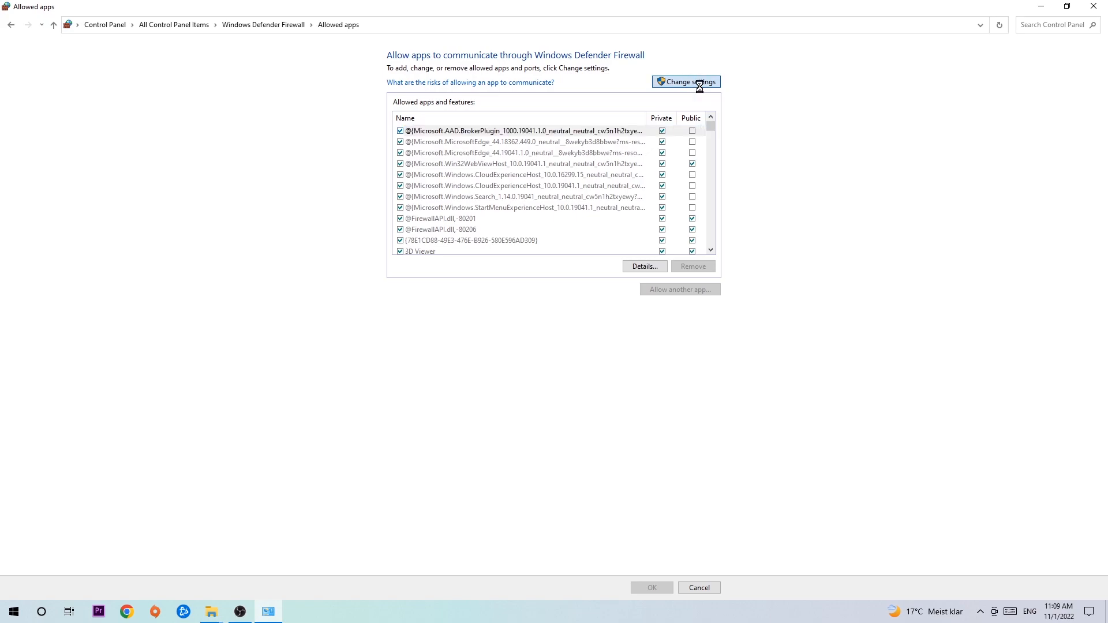
click(685, 81)
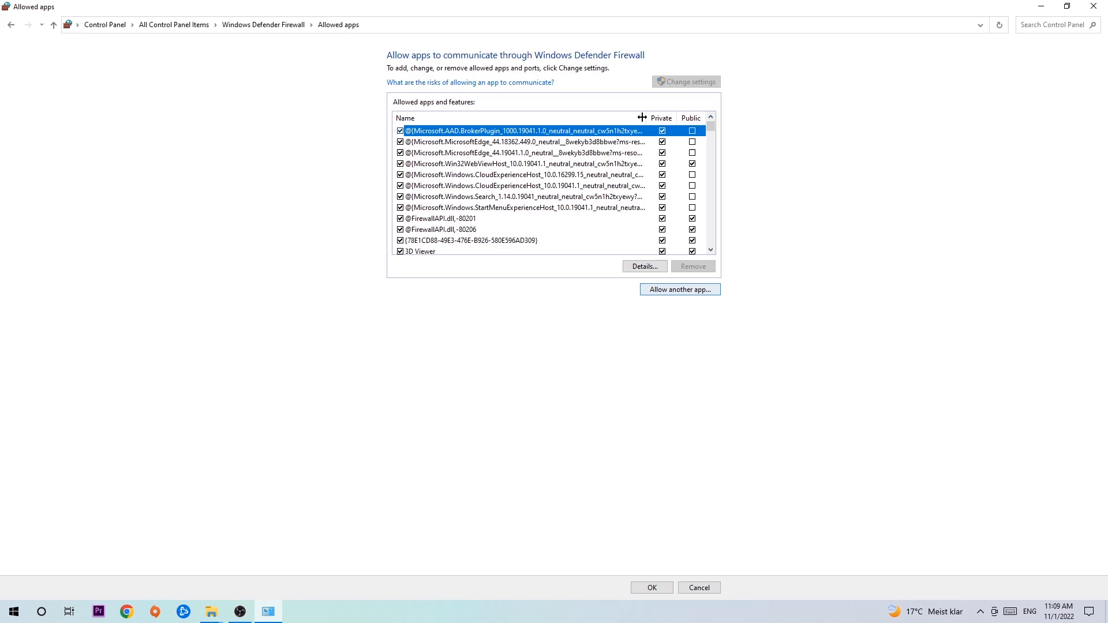
mouse_move(673, 274)
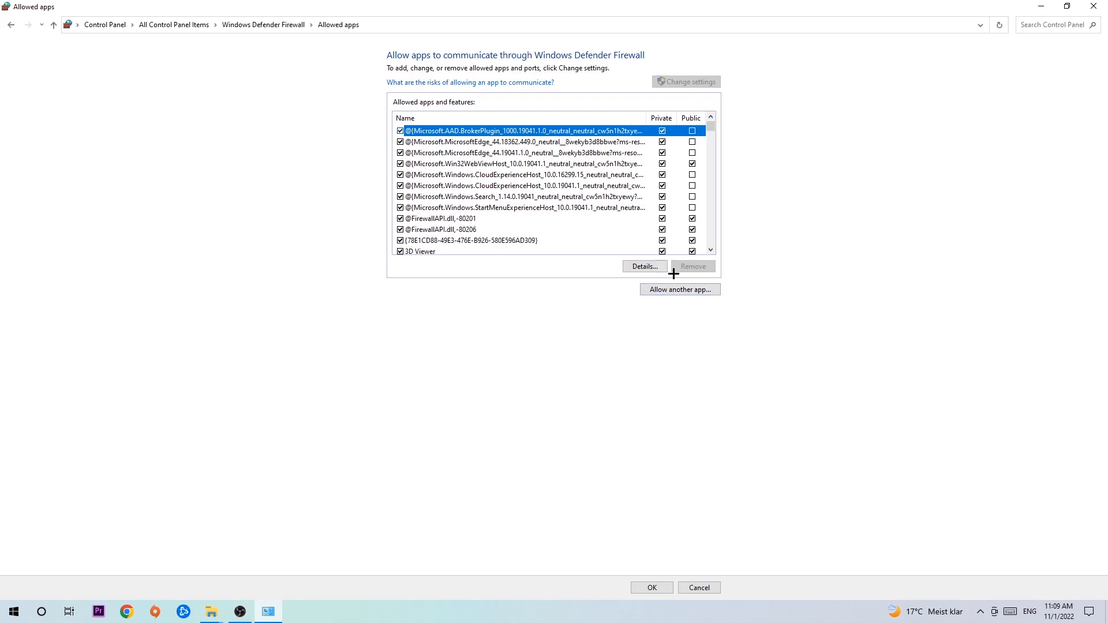
click(679, 289)
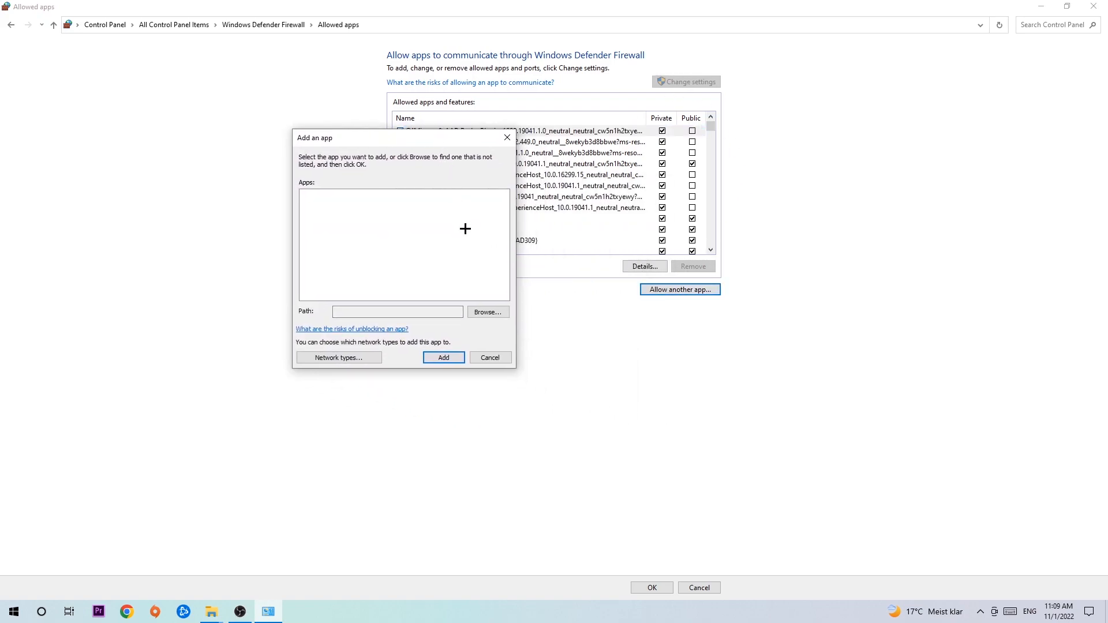
mouse_move(476, 312)
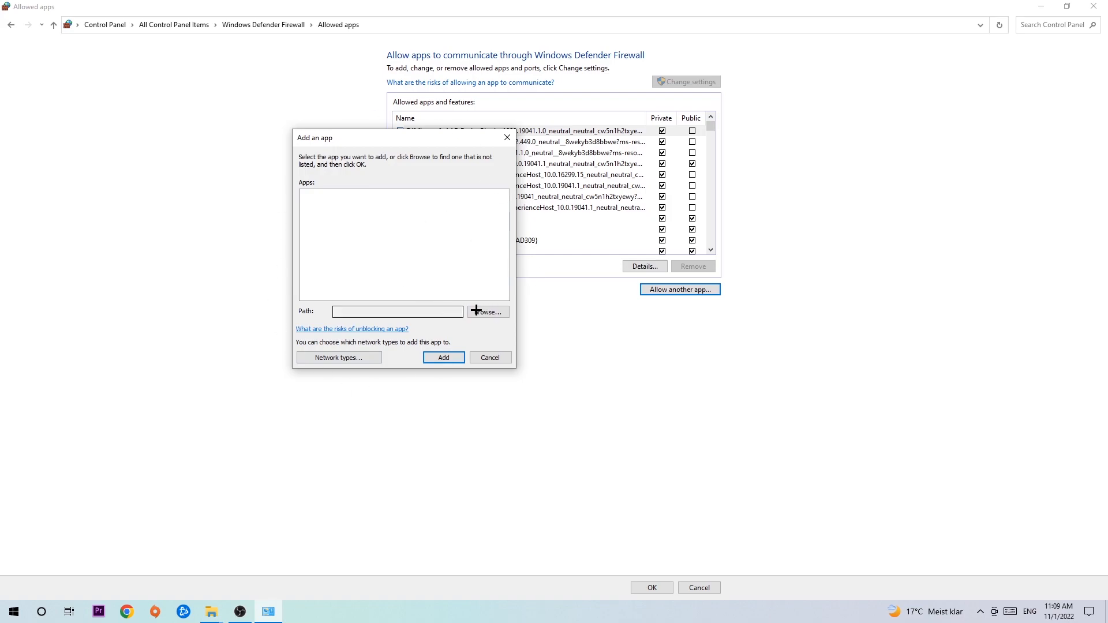
click(488, 311)
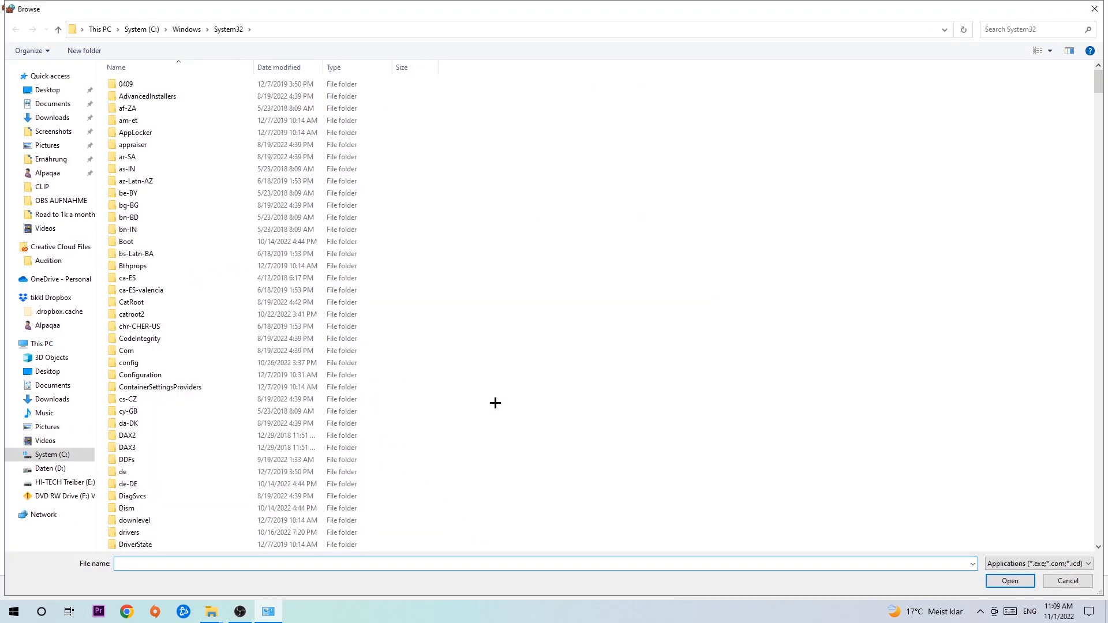
mouse_move(488, 397)
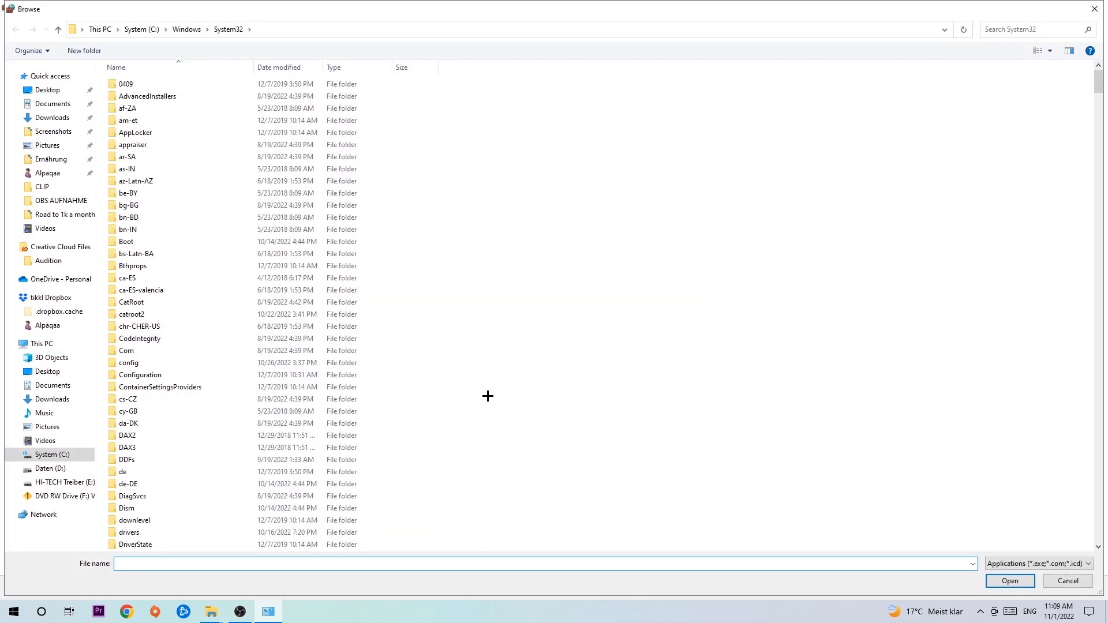
mouse_move(475, 385)
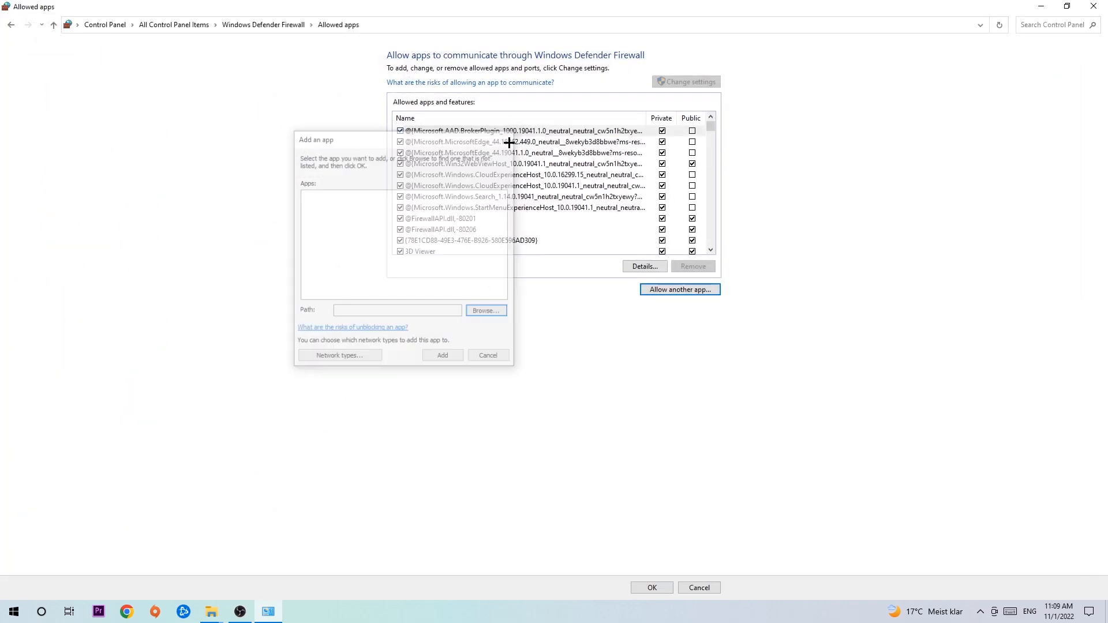
Close the Windows Defender Firewall windows, leaving only the desktop.
click(487, 355)
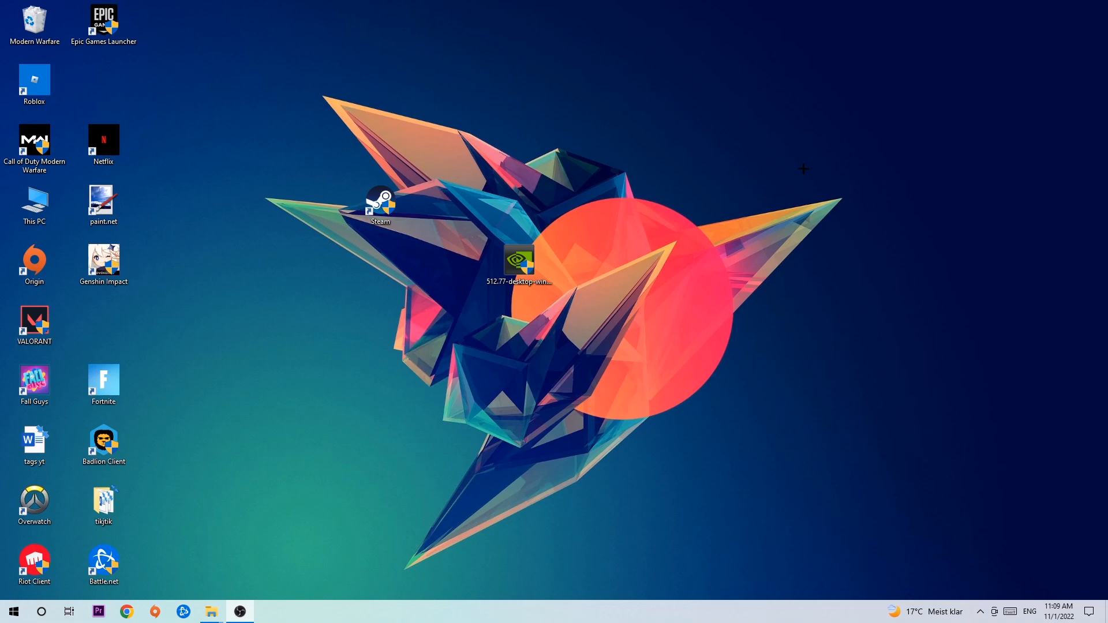
mouse_move(758, 161)
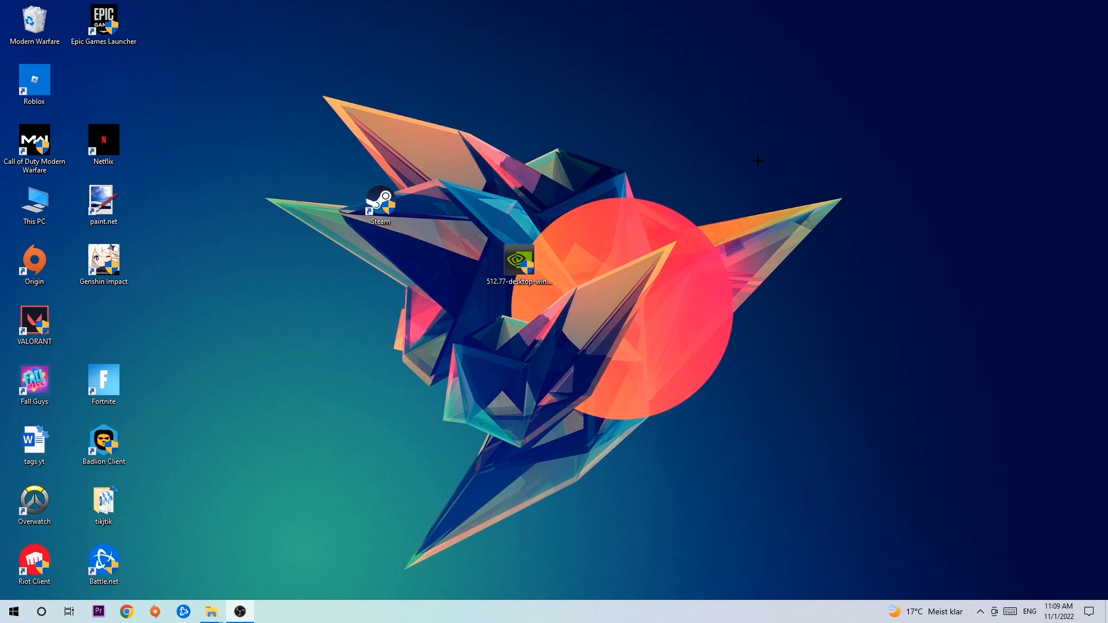